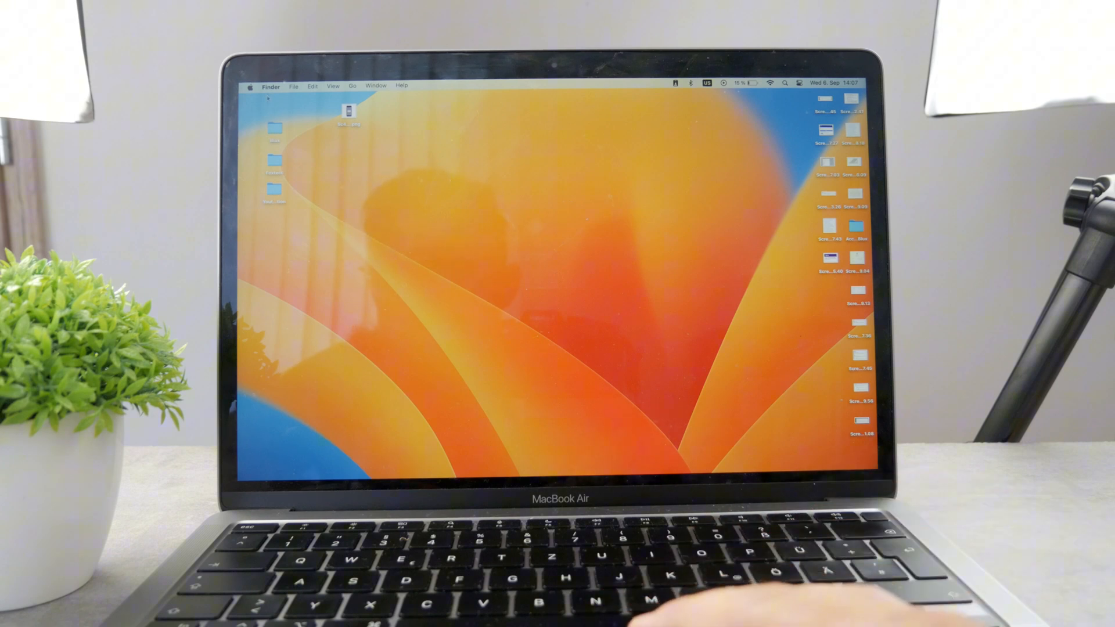
- Launch System Settings from the Apple menu, landing on the Appearance page
click(253, 86)
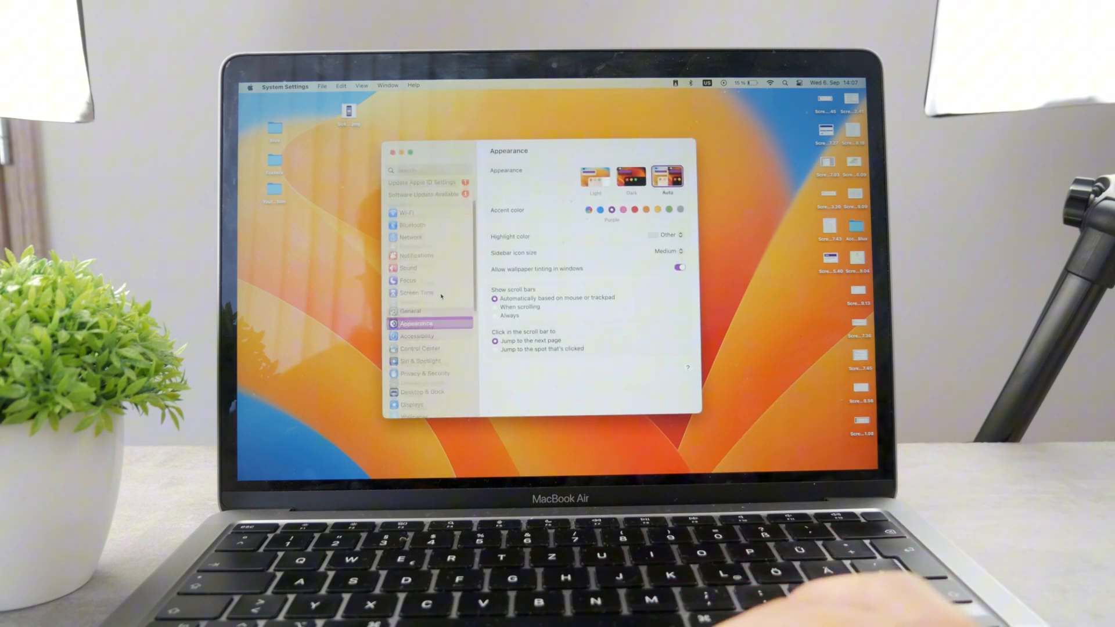
scroll(down, 3)
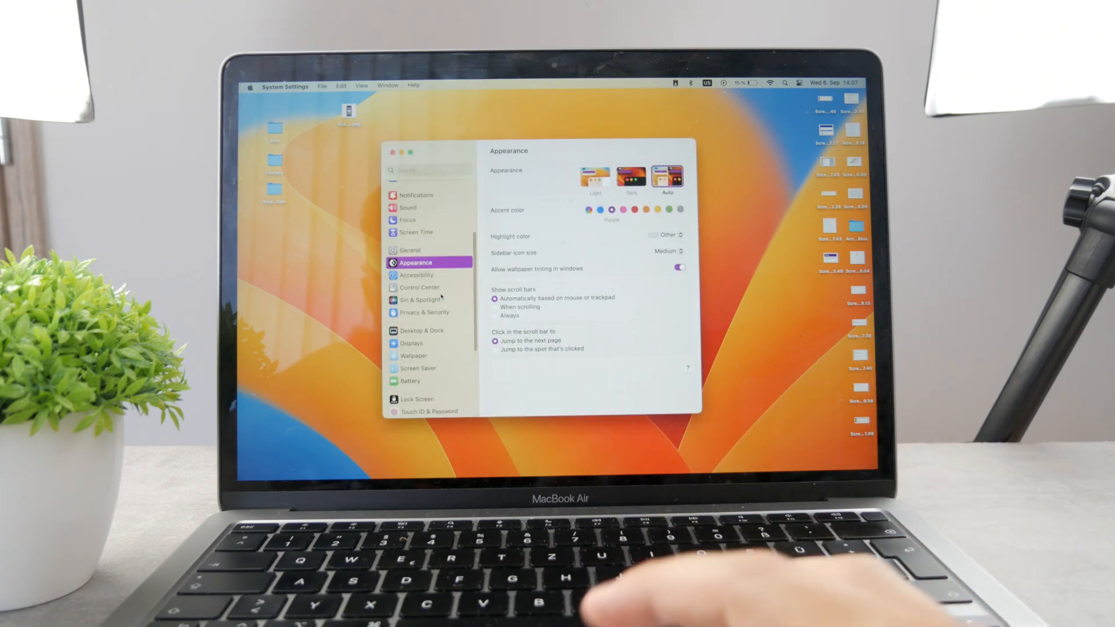
- Show the Notifications page and scroll the app list down to Mail
click(416, 195)
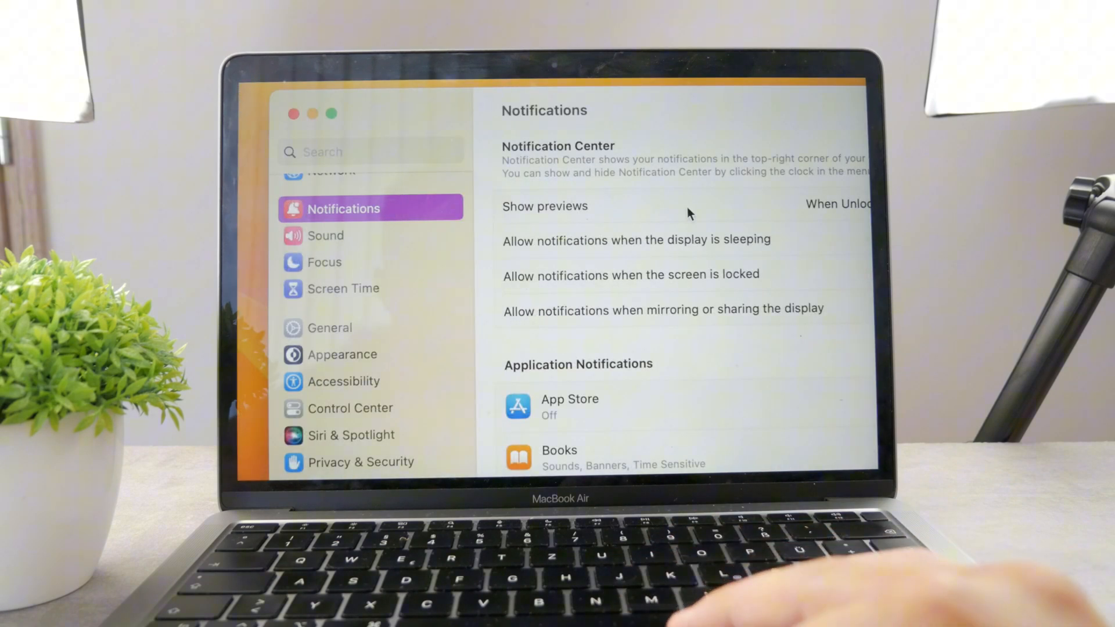
scroll(down, 3)
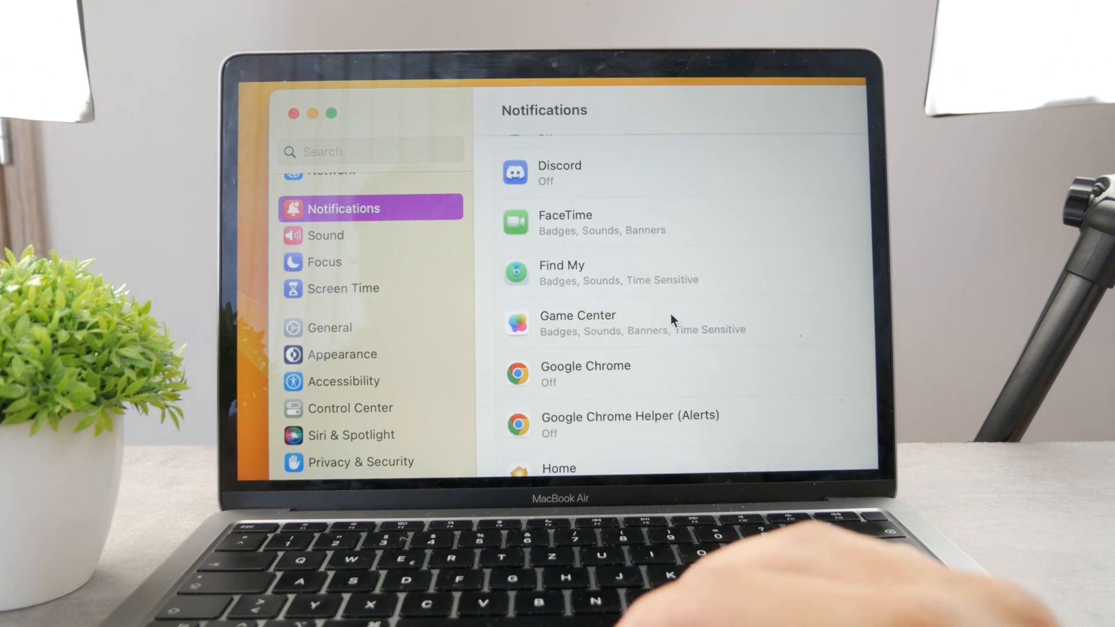
scroll(down, 3)
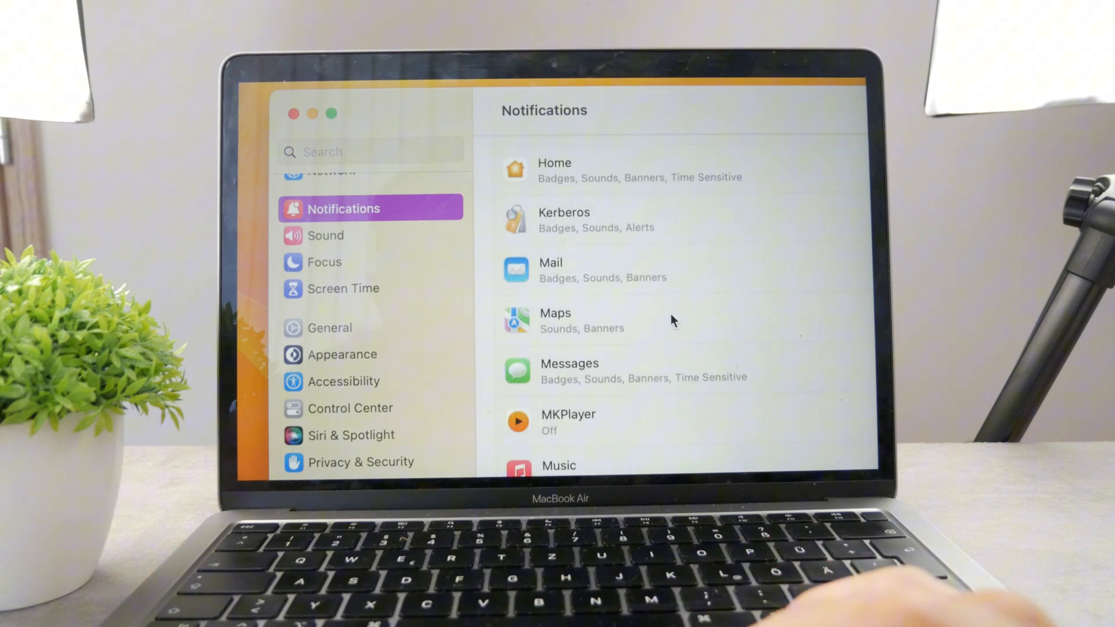
scroll(up, 3)
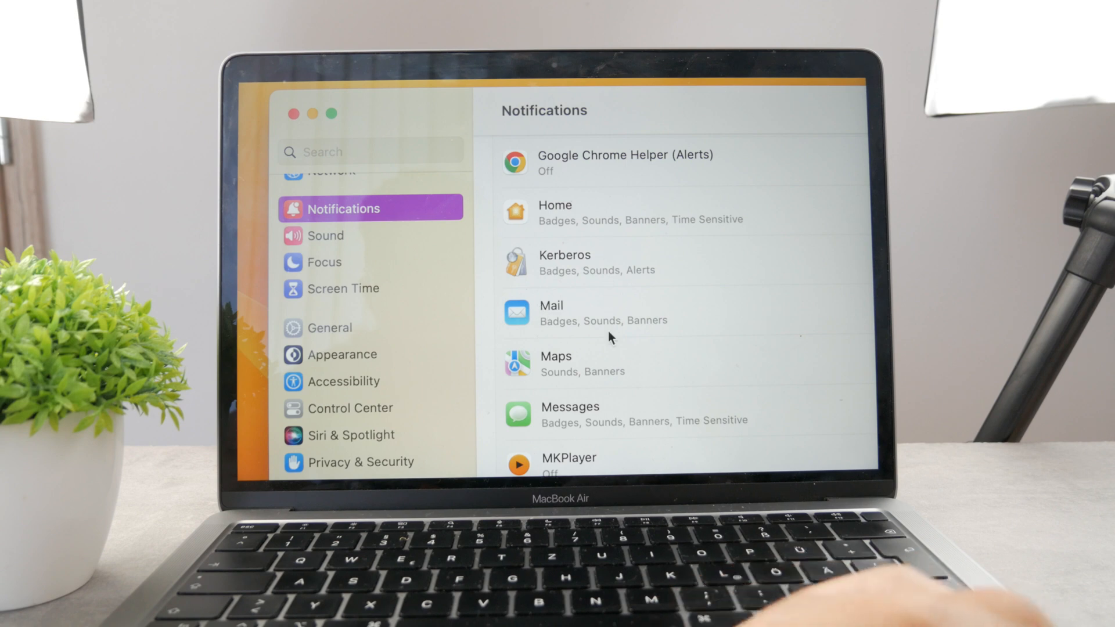
scroll(down, 3)
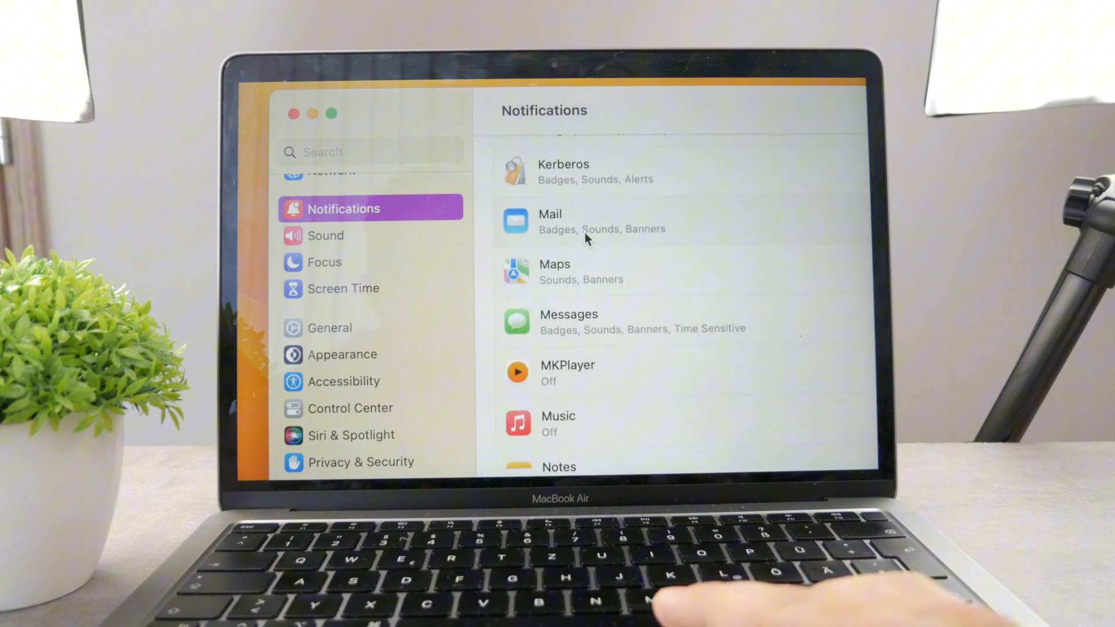
- Enter Mail's notification settings and switch Allow notifications off
click(590, 220)
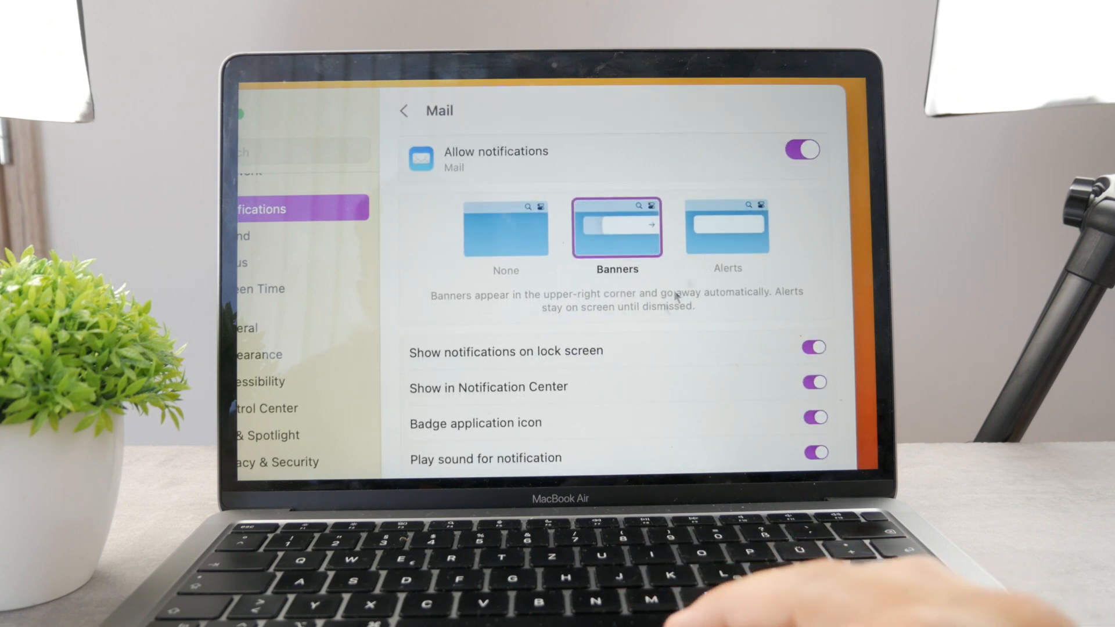
scroll(down, 3)
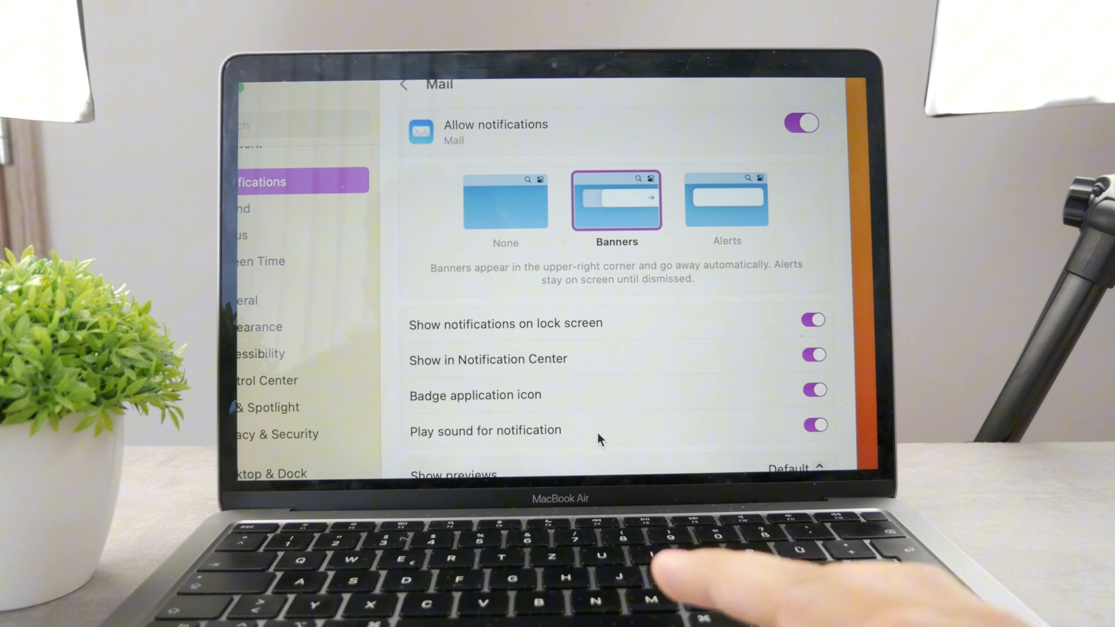
scroll(down, 3)
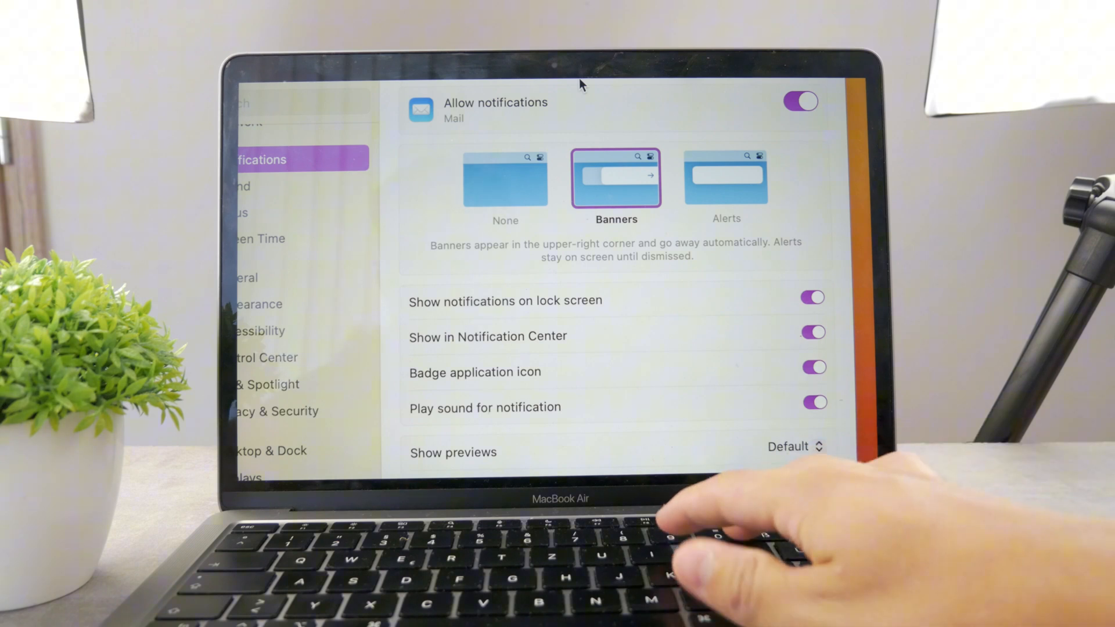
click(799, 101)
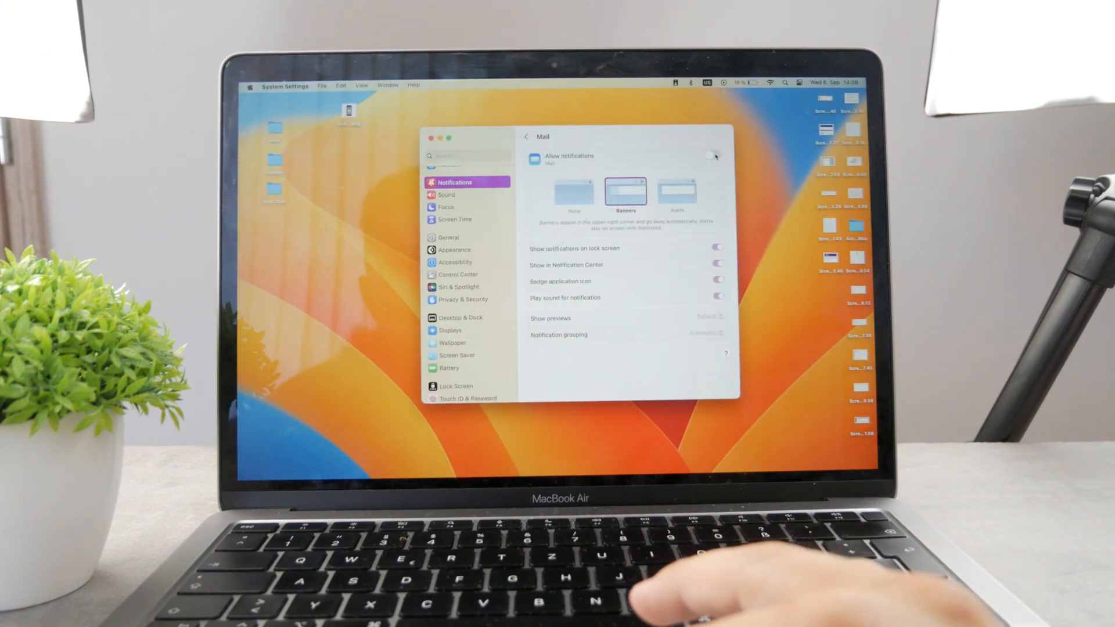
- Re-enable Mail notifications and set the alert style to None after trying Banners
click(715, 155)
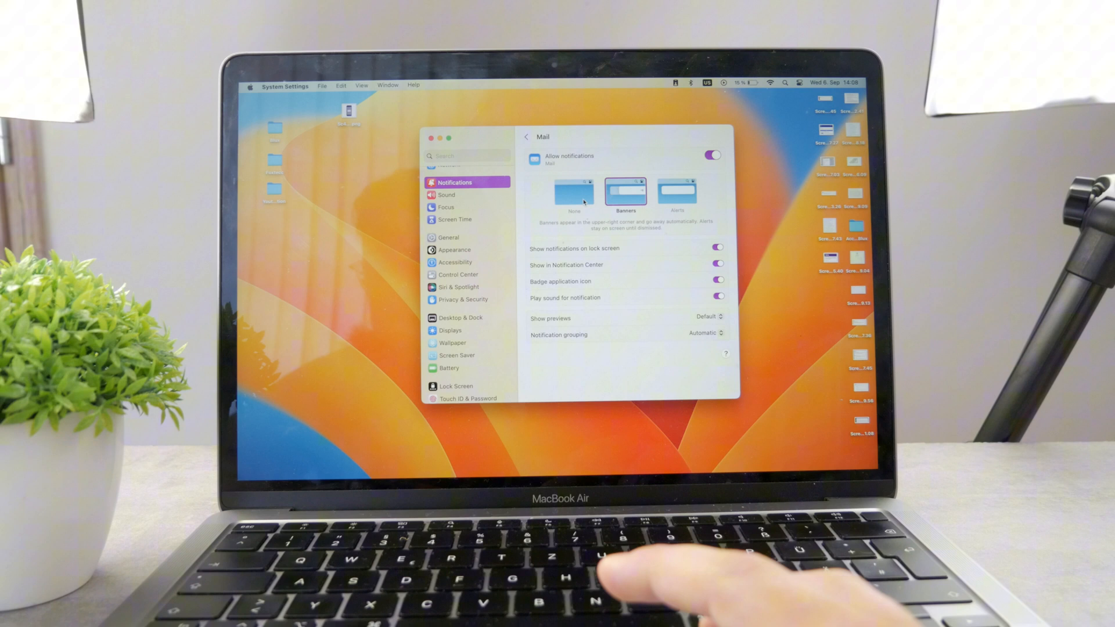
click(573, 193)
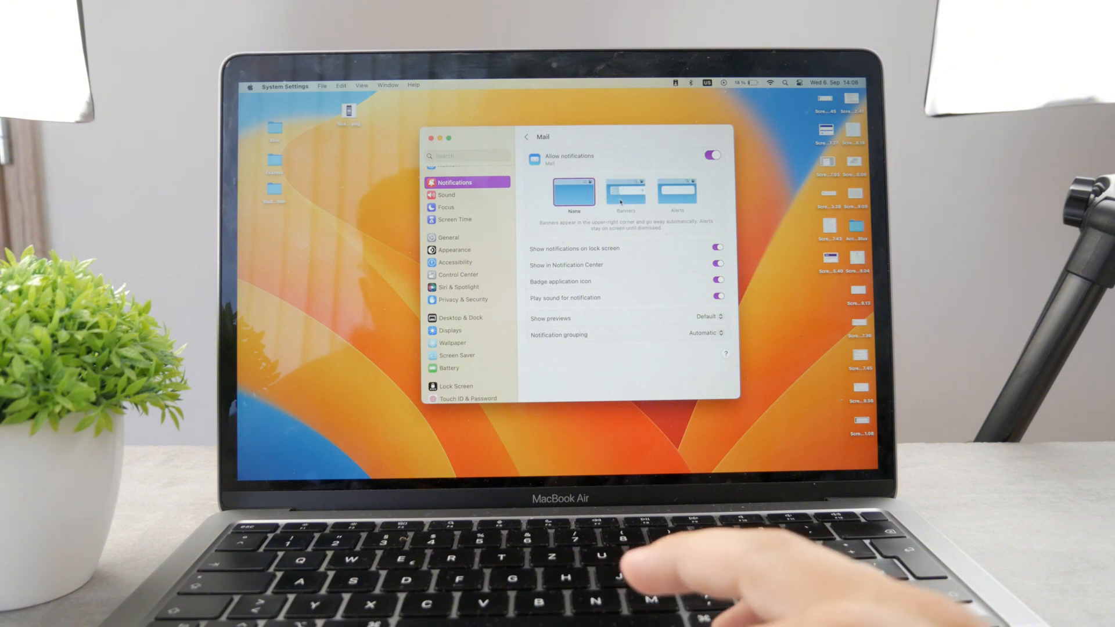
click(625, 191)
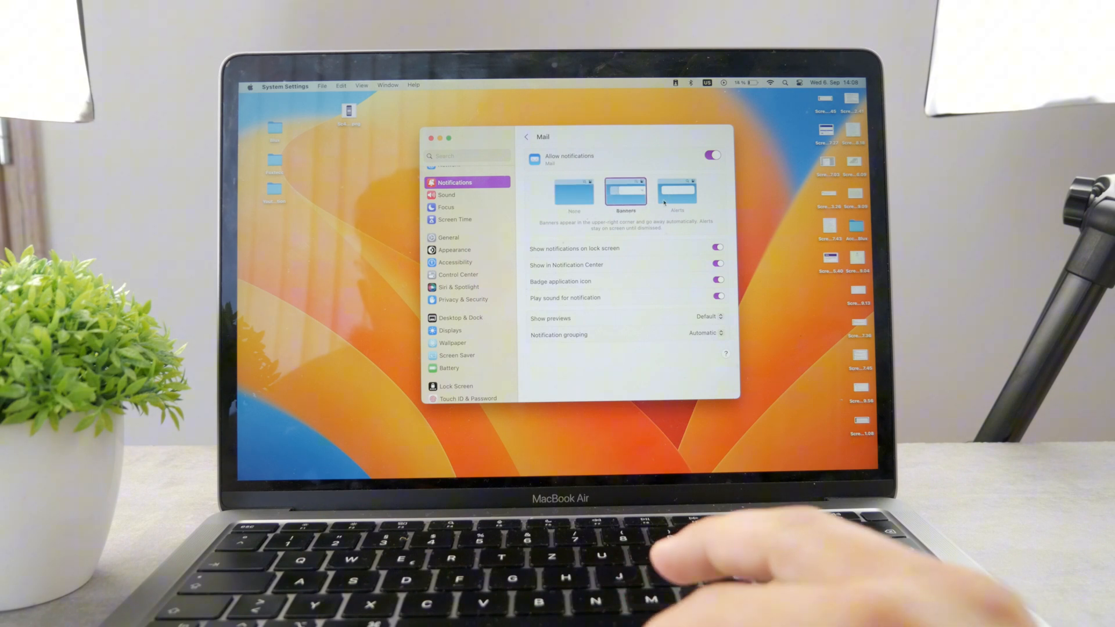
click(574, 193)
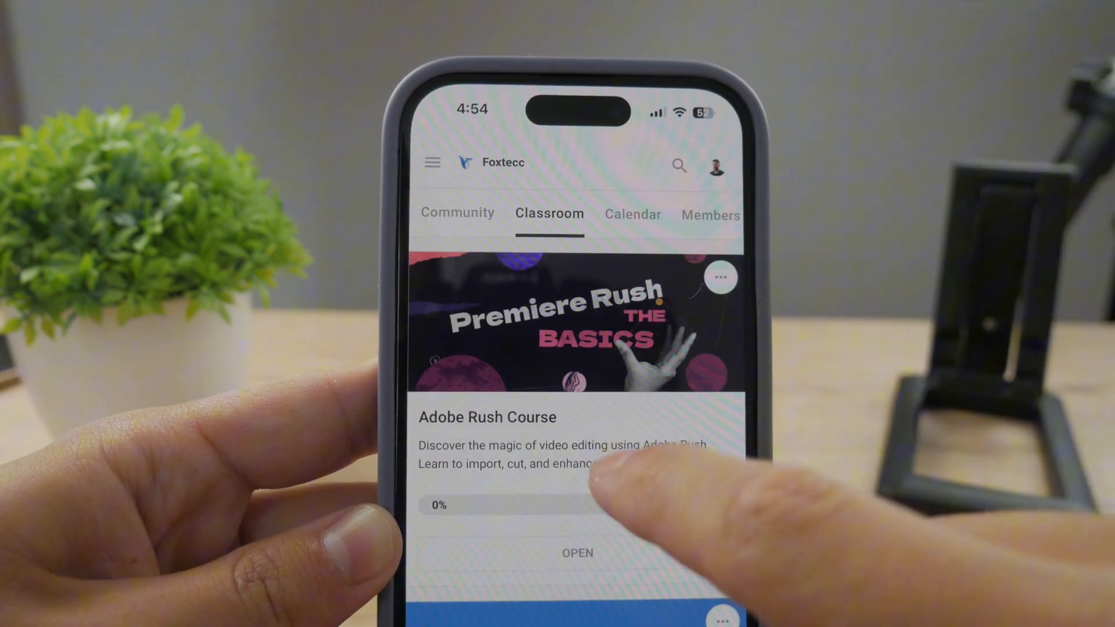
click(578, 552)
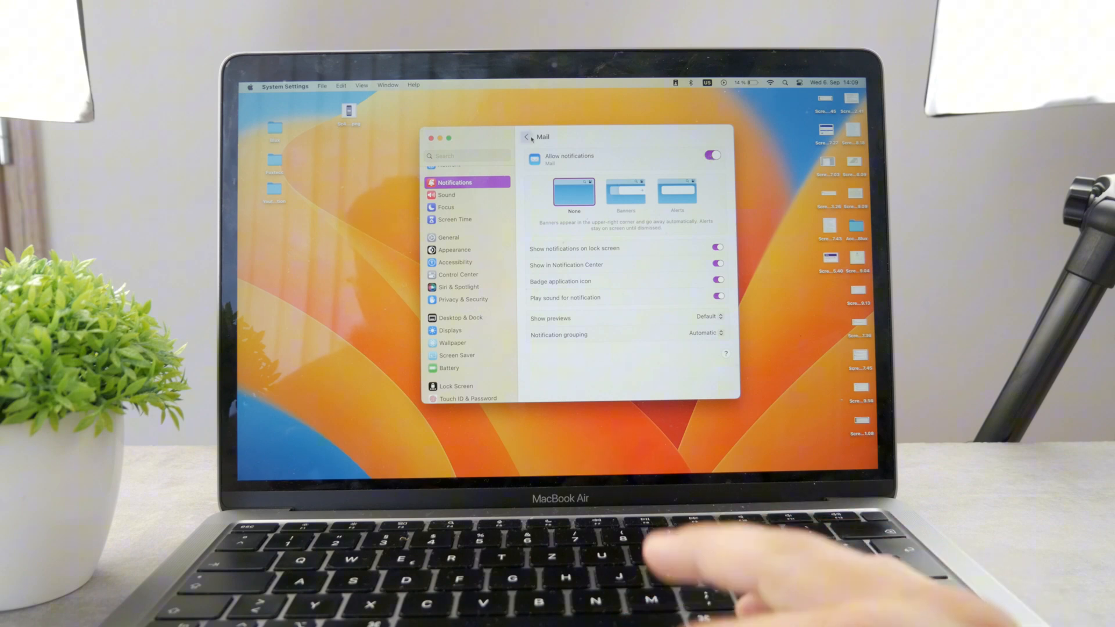
- Return to the Application Notifications list and review Mail's badges-and-sounds entry
click(526, 137)
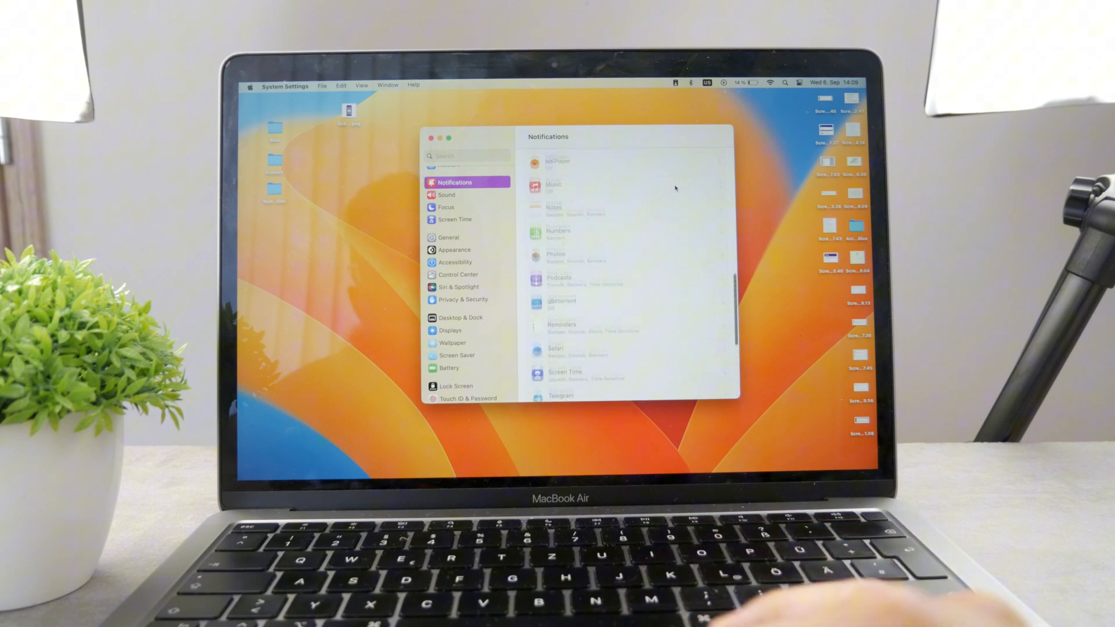
scroll(down, 3)
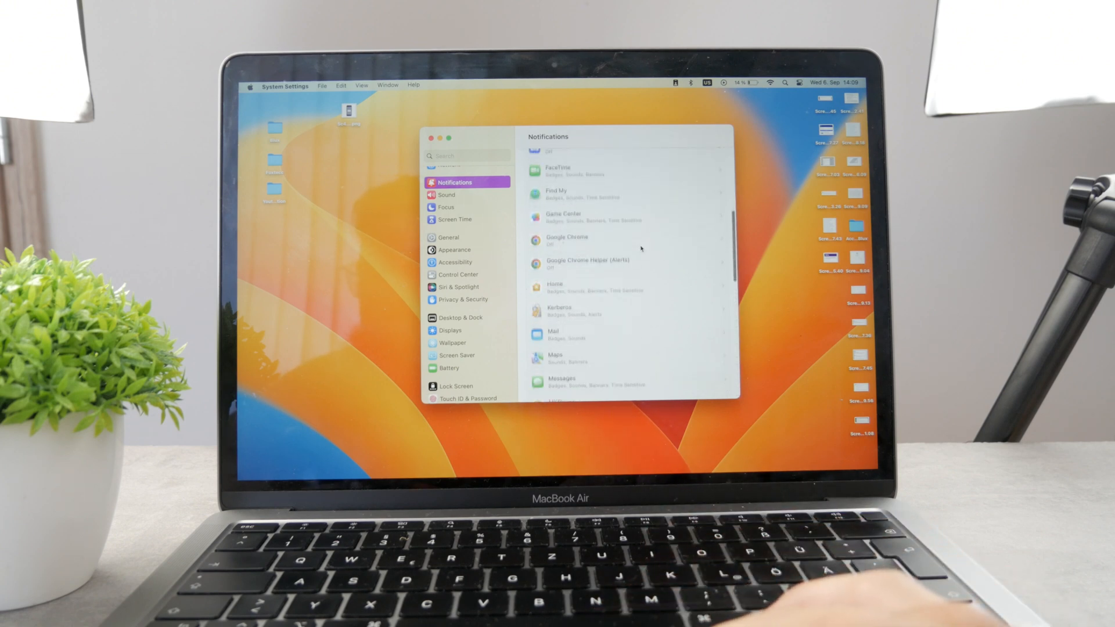
scroll(down, 3)
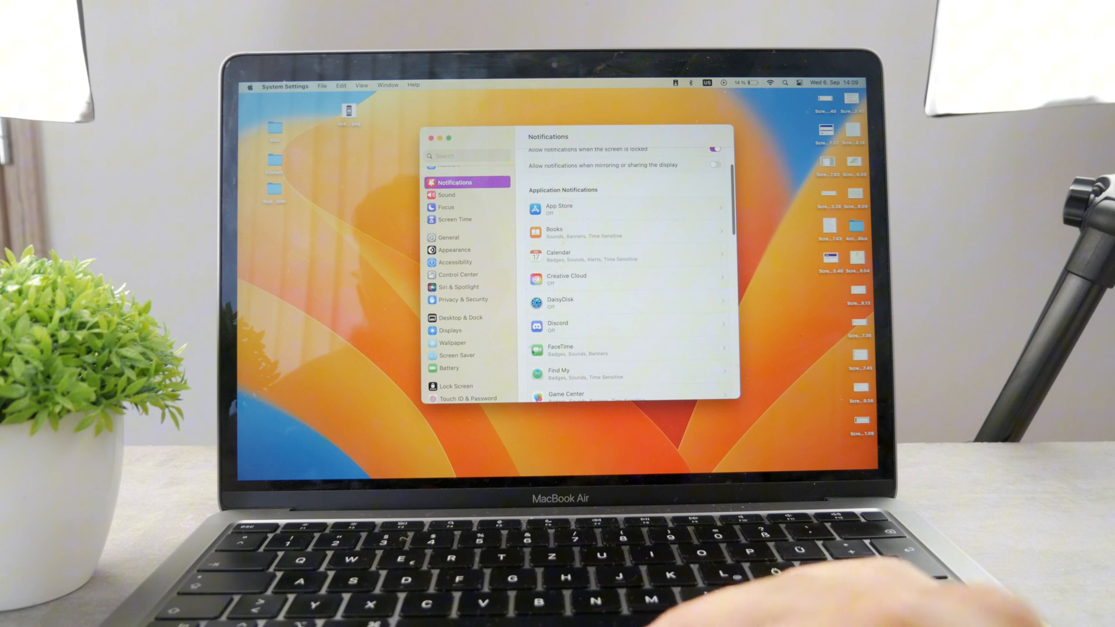
scroll(down, 3)
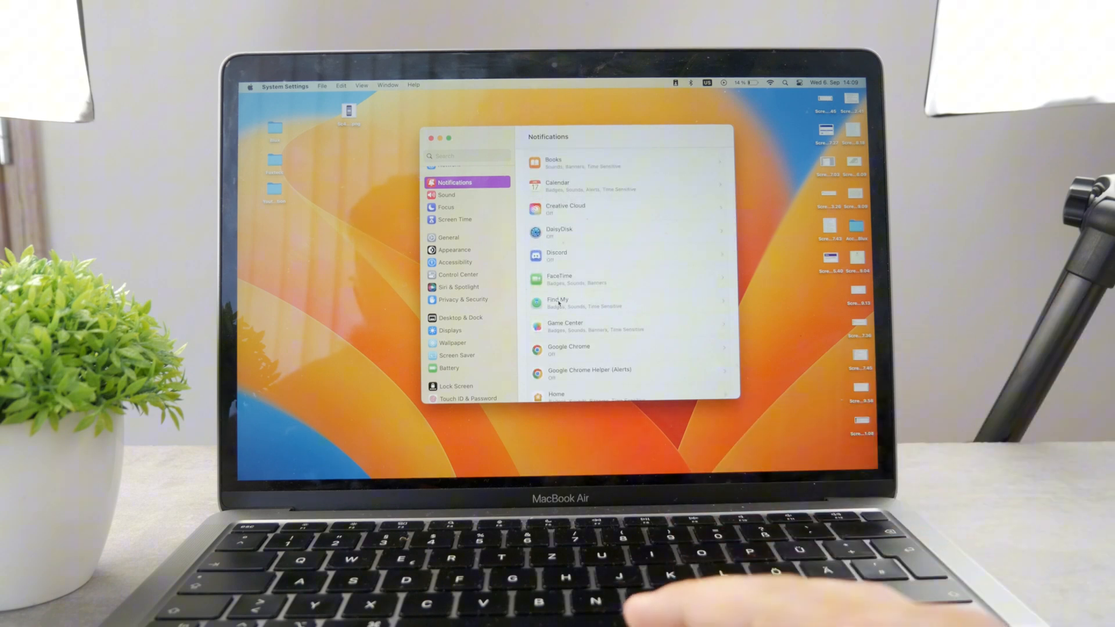
scroll(down, 3)
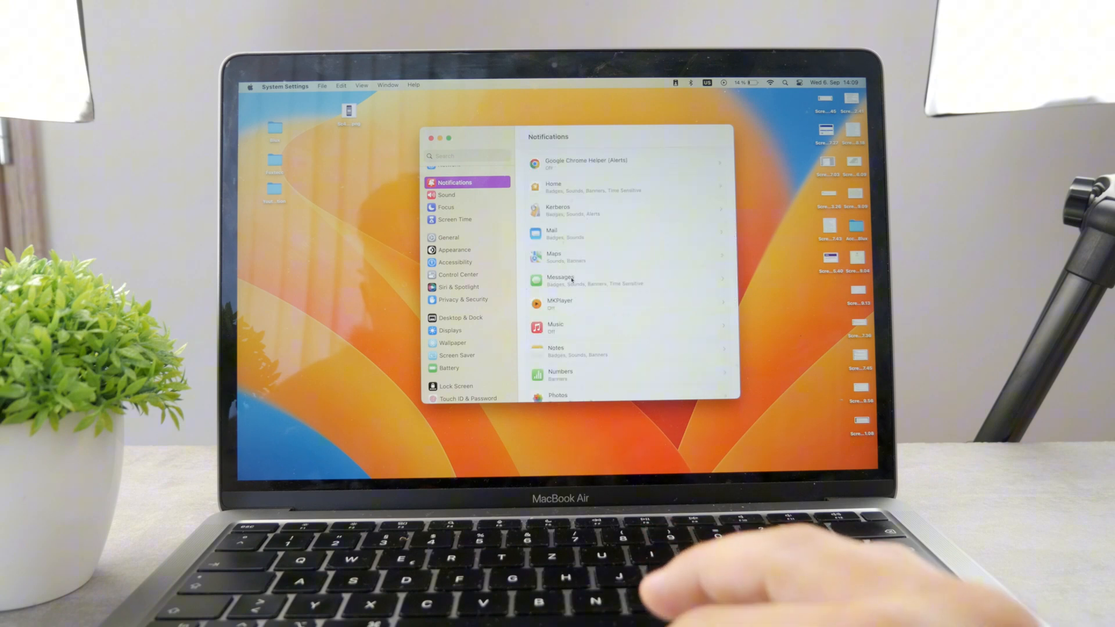
scroll(down, 3)
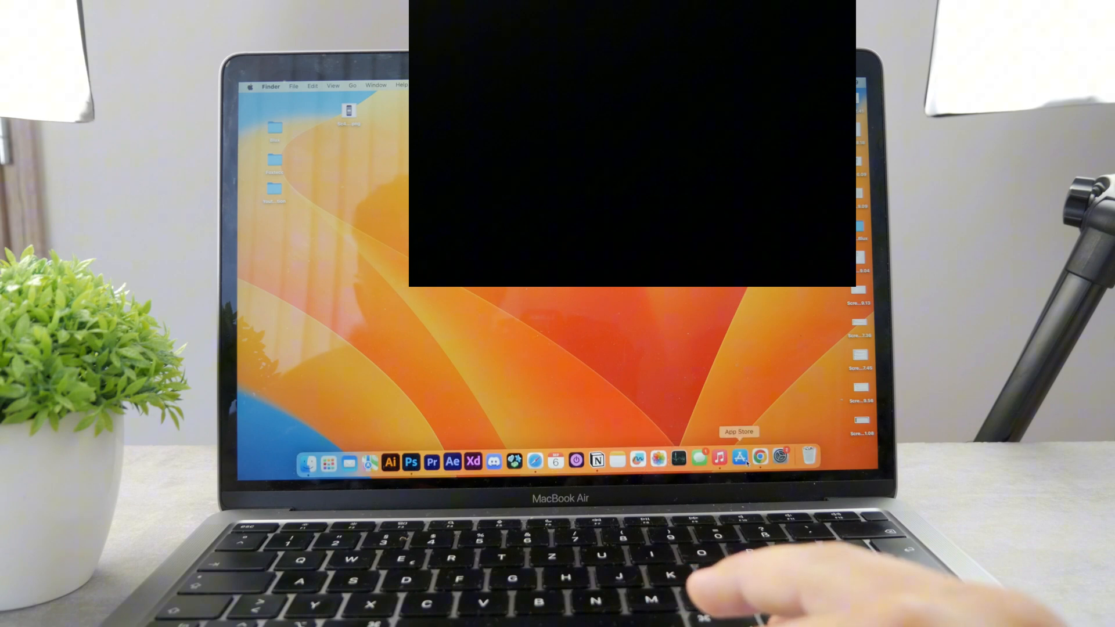
- Launch the App Store and drop down its application menu showing Settings
click(739, 455)
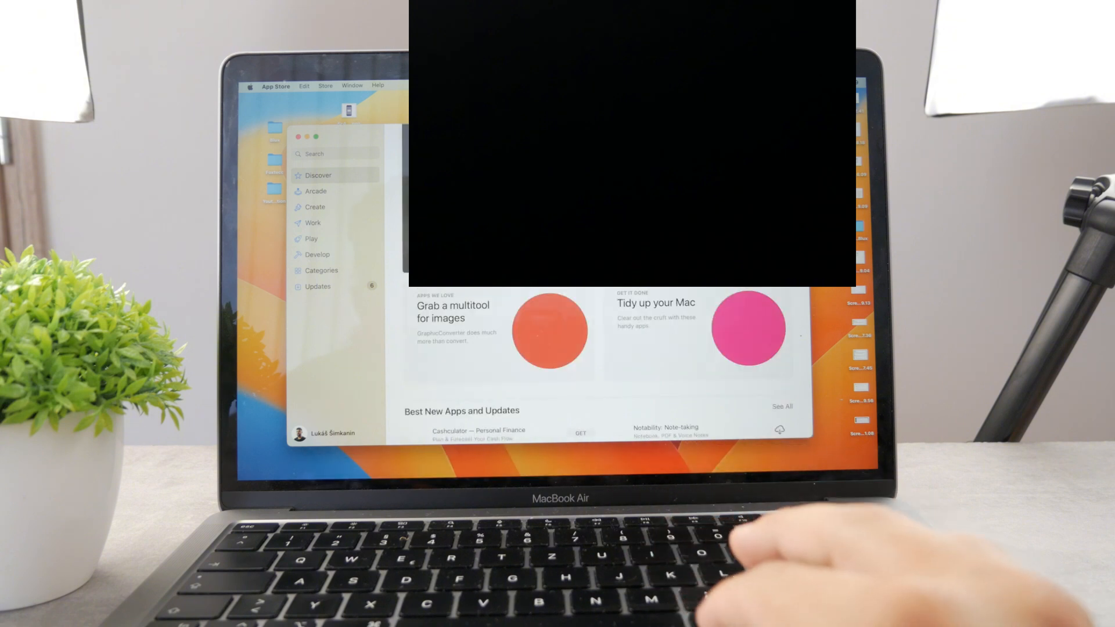
click(277, 86)
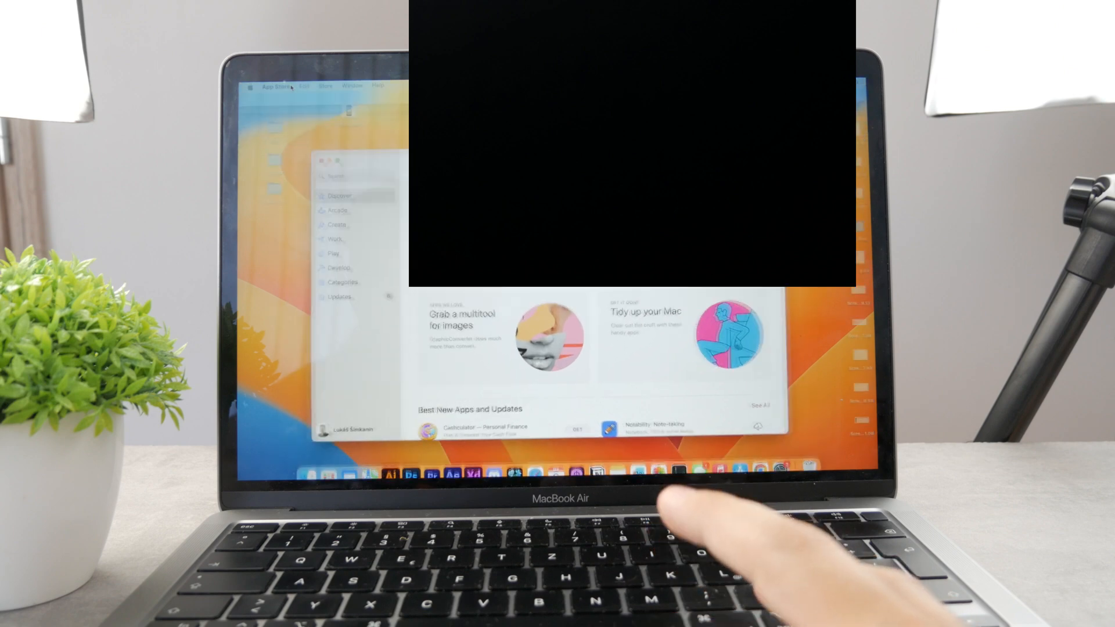
click(275, 86)
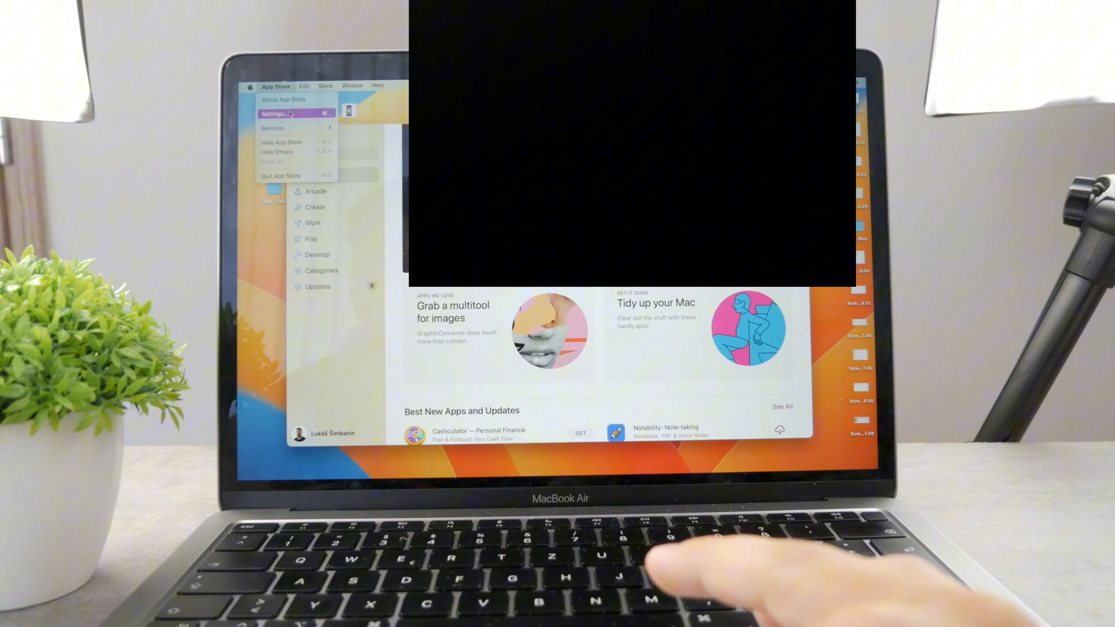
click(279, 113)
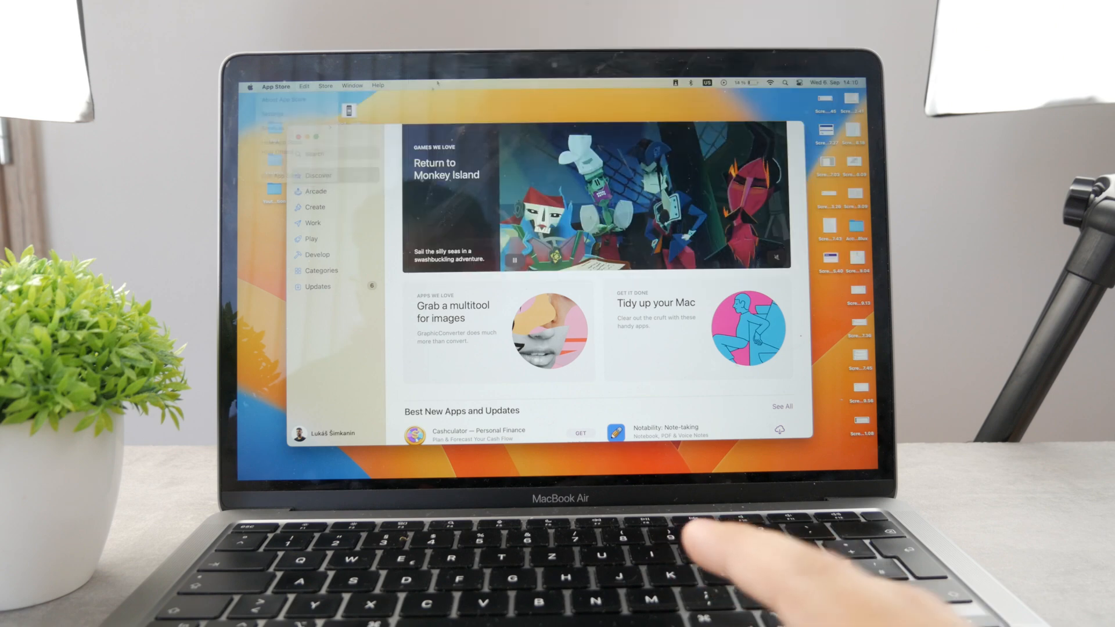
click(275, 86)
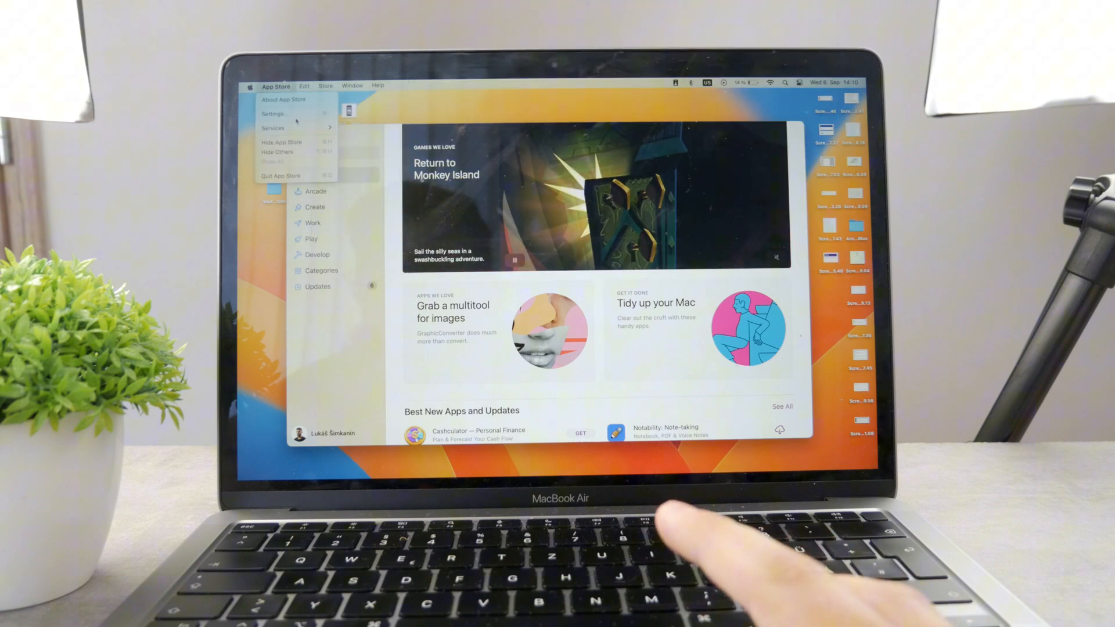